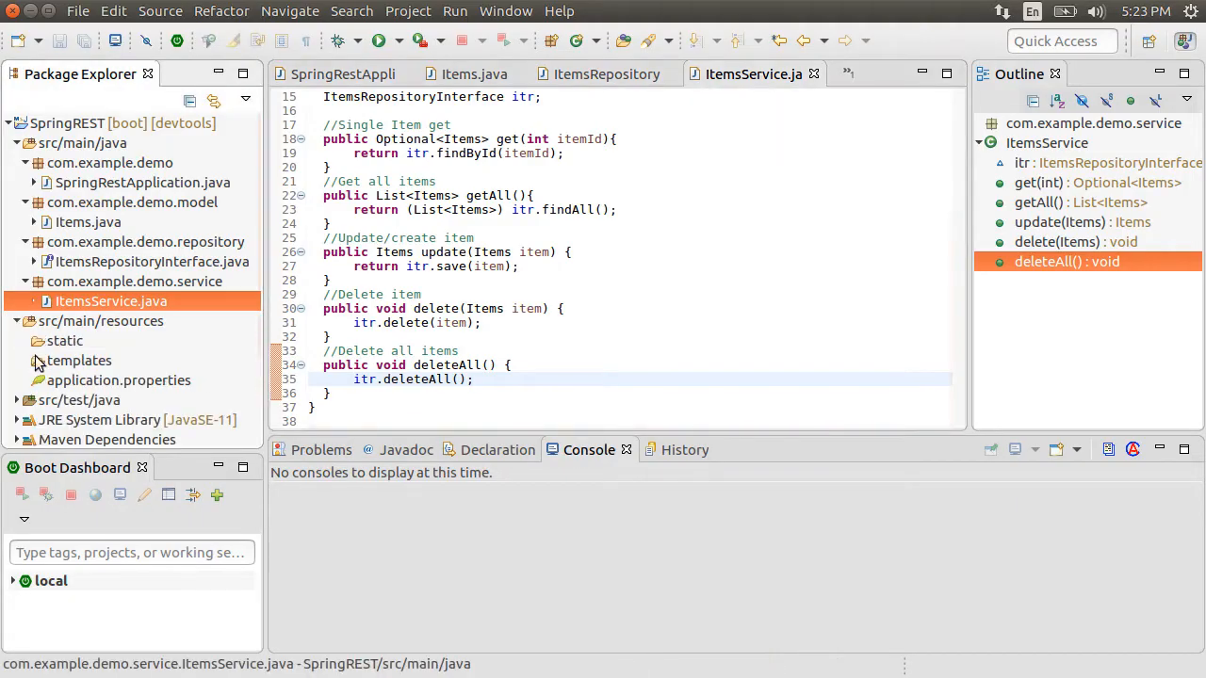
Enter MySQL driver, localhost demo URL, username and password in application.properties.
double_click(118, 380)
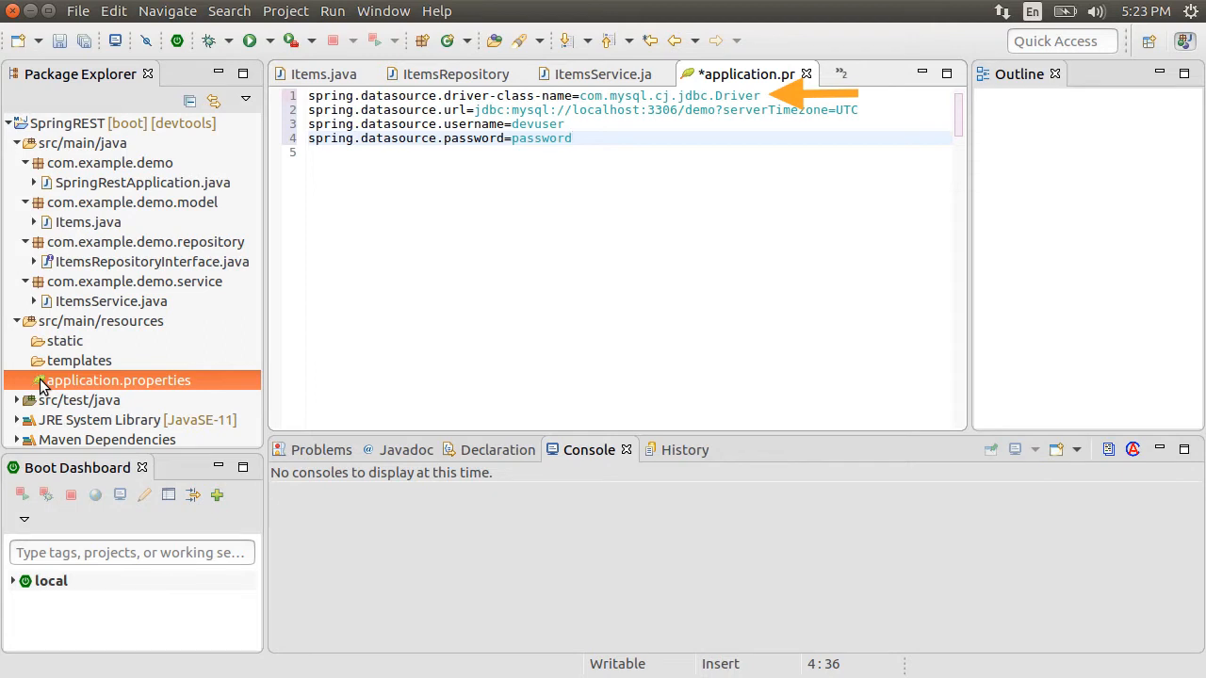
click(572, 138)
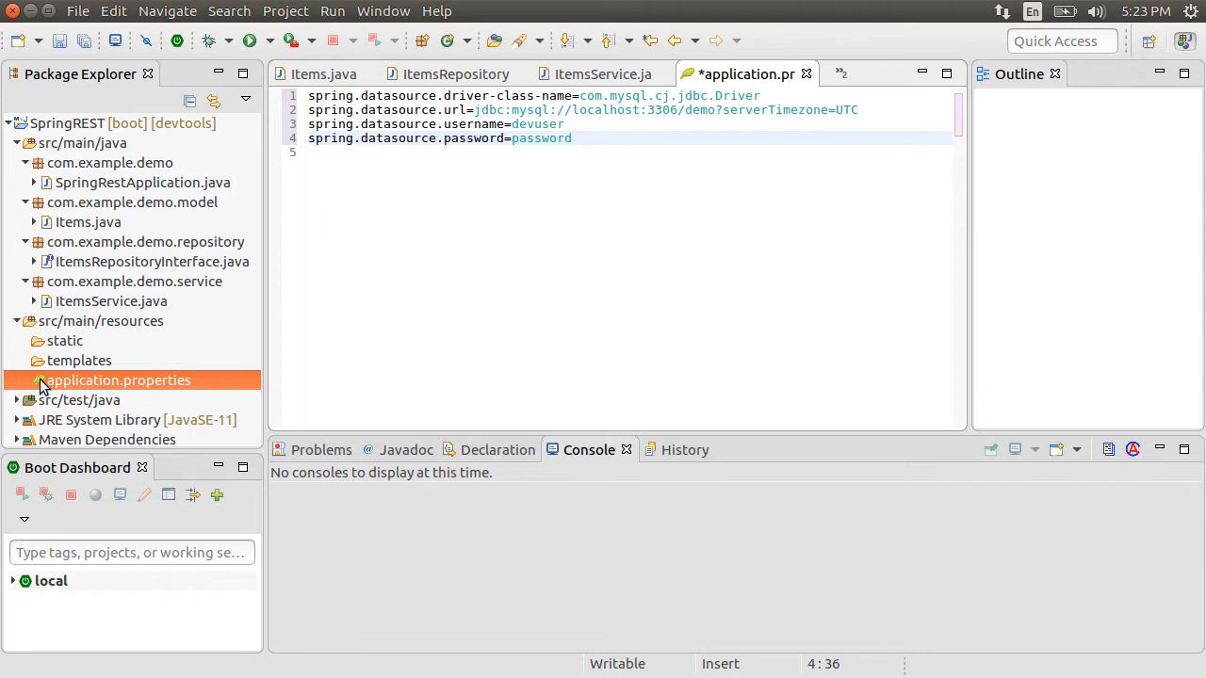
Add Hibernate create-drop, SQL logging and HikariCP pool lines to application.properties, then save.
click(572, 138)
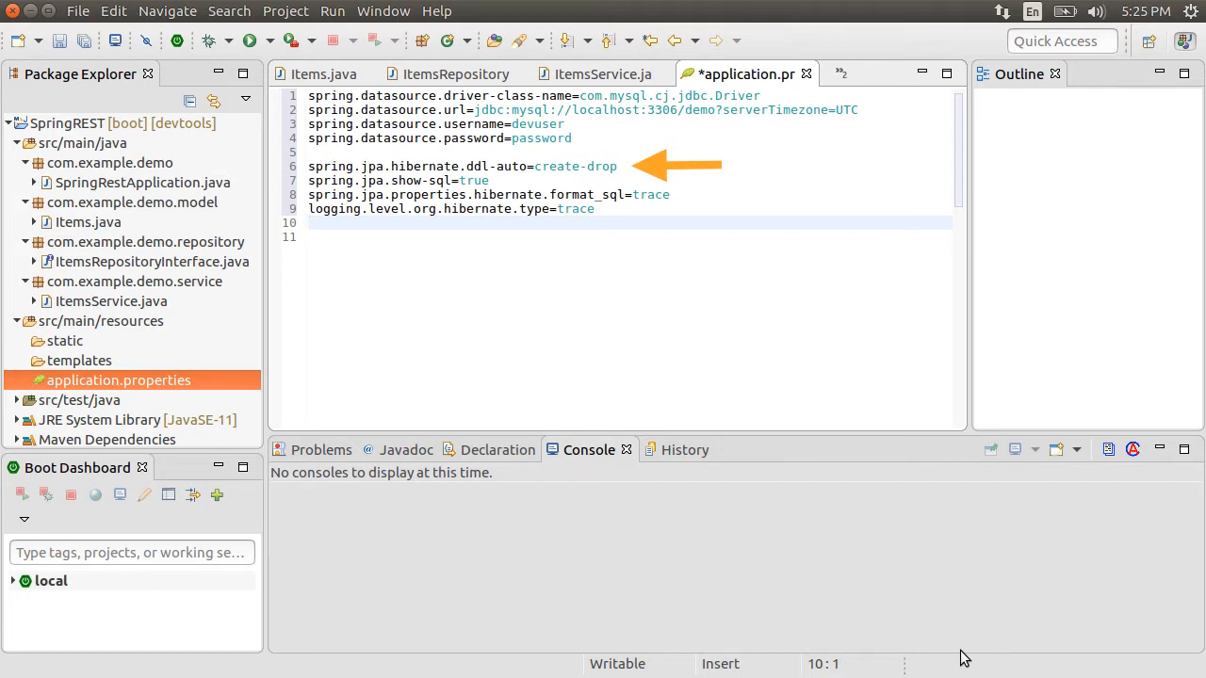
click(320, 223)
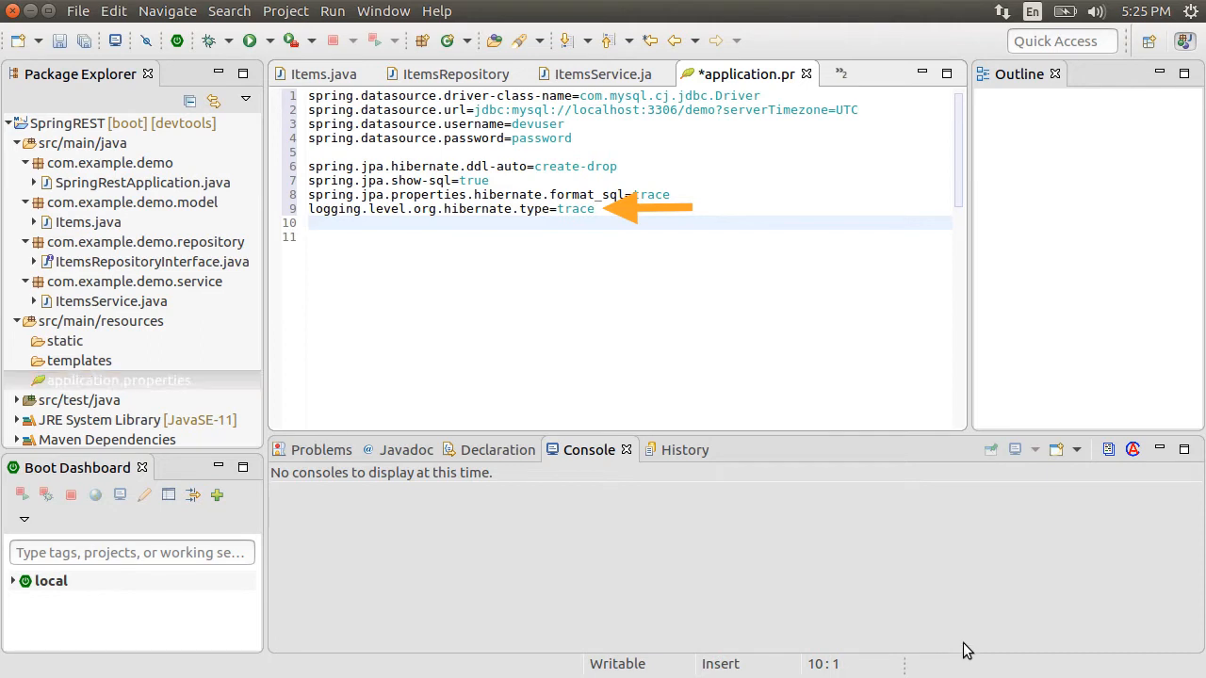
key(Return)
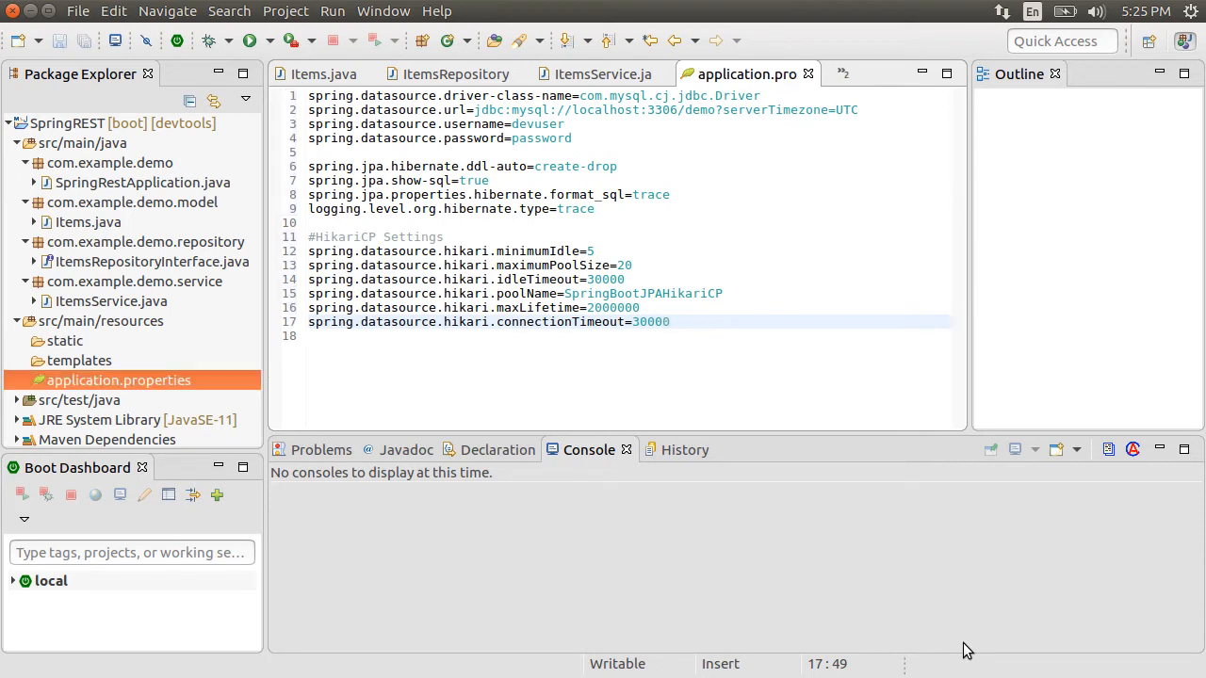
click(669, 322)
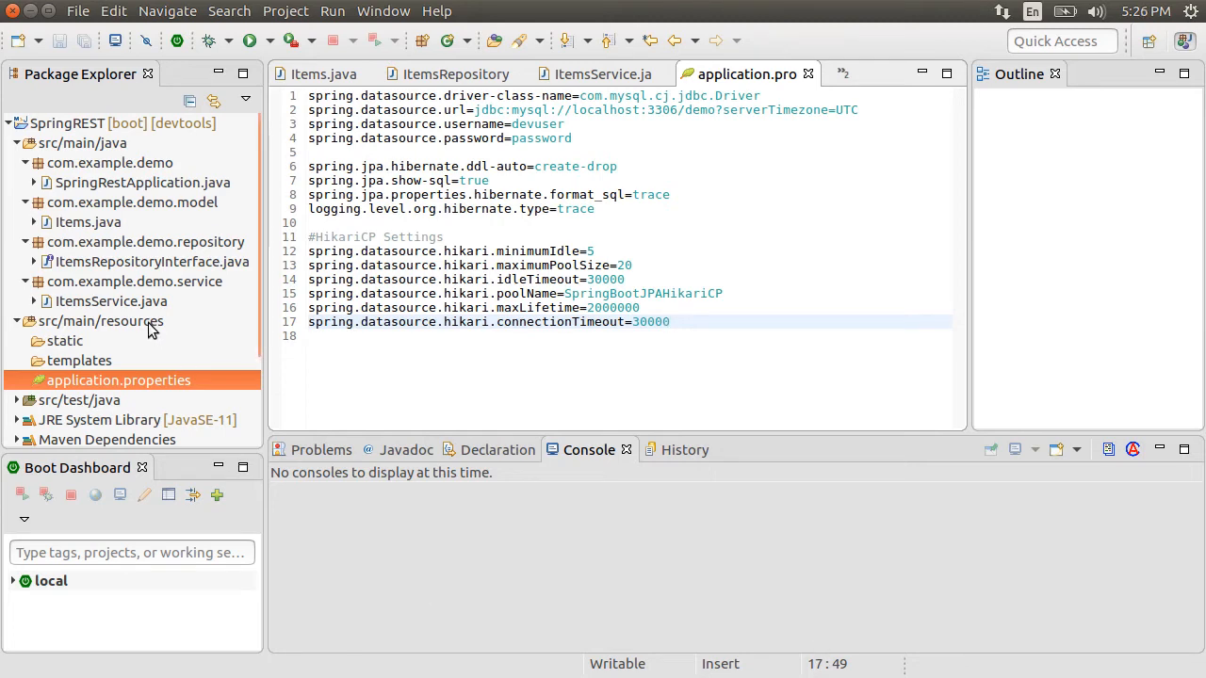
Create a new file named import.sql in src/main/resources.
right_click(100, 321)
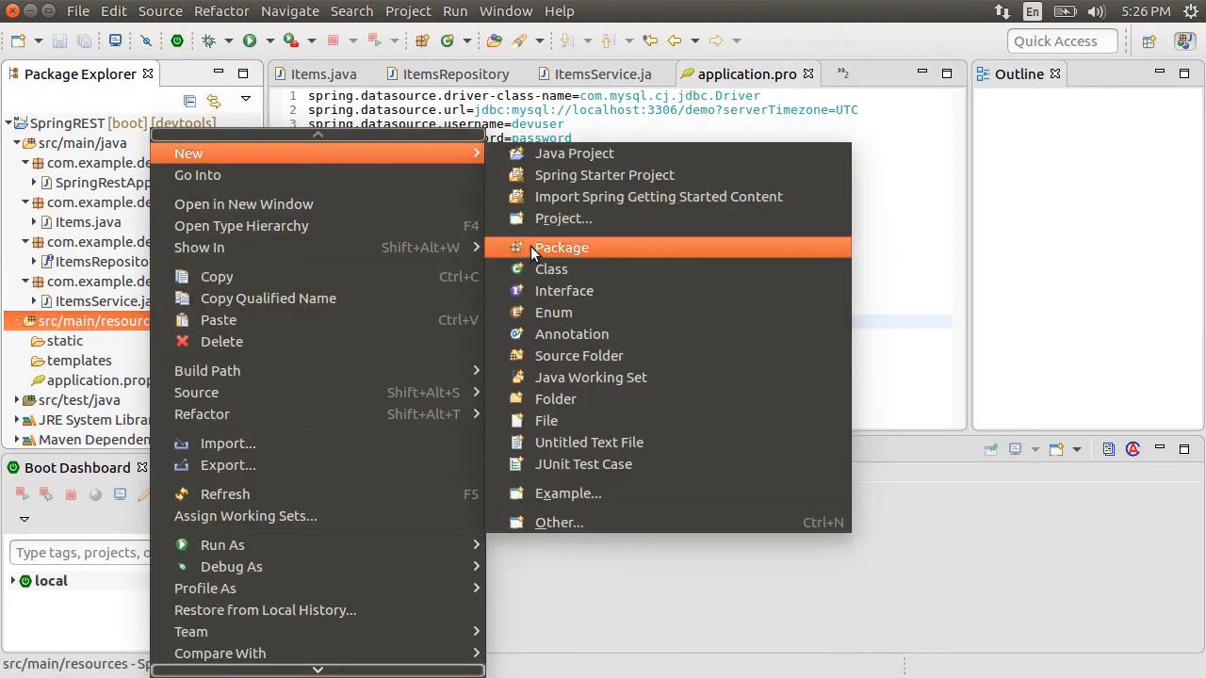
click(547, 420)
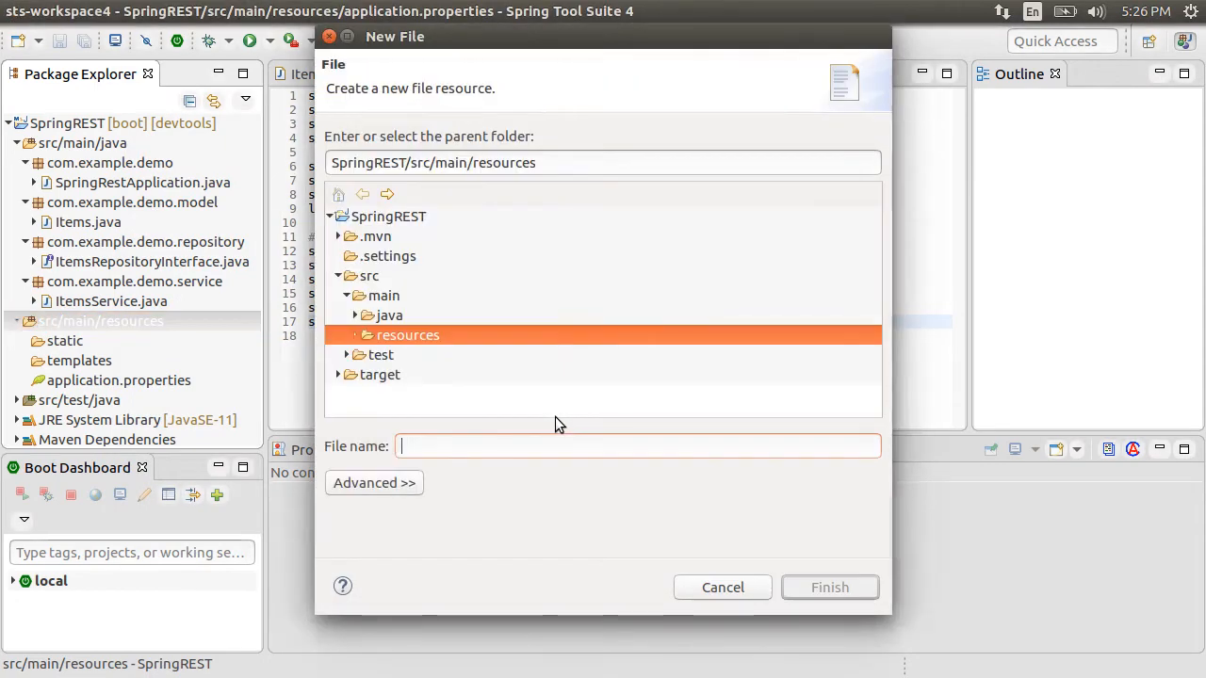
text(import.sql)
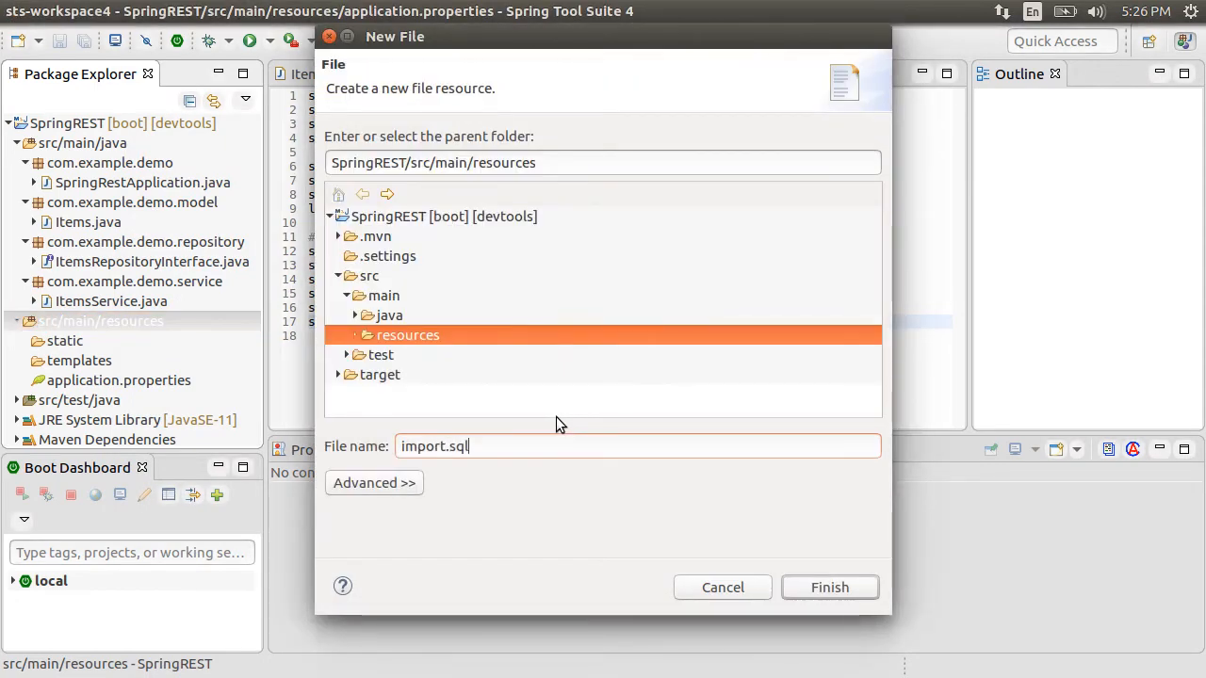
click(828, 586)
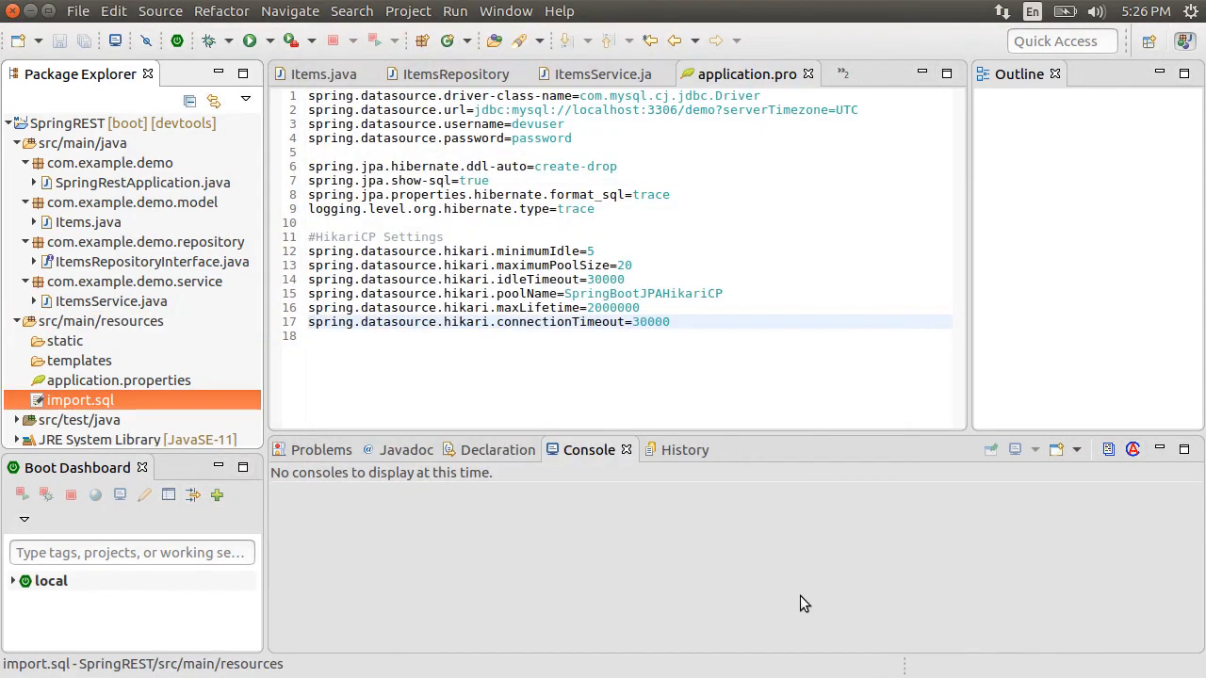
mouse_move(127, 409)
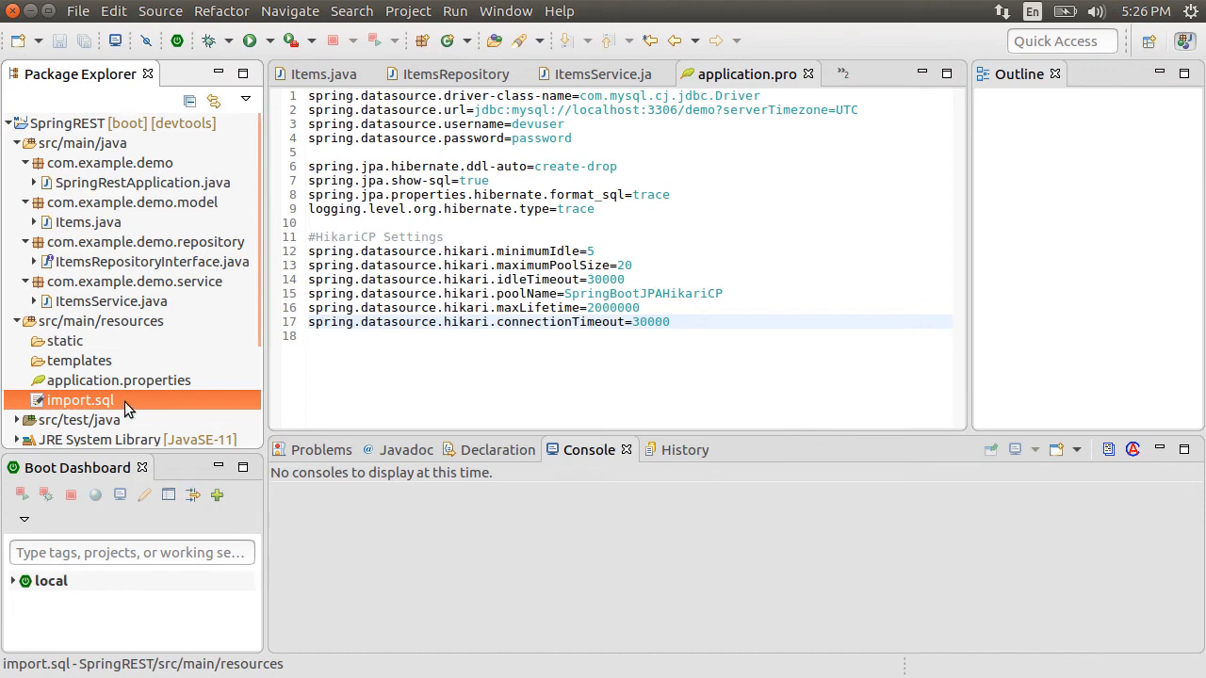
Write and save INSERT INTO items statements for Weights and Treadmill in import.sql.
right_click(79, 400)
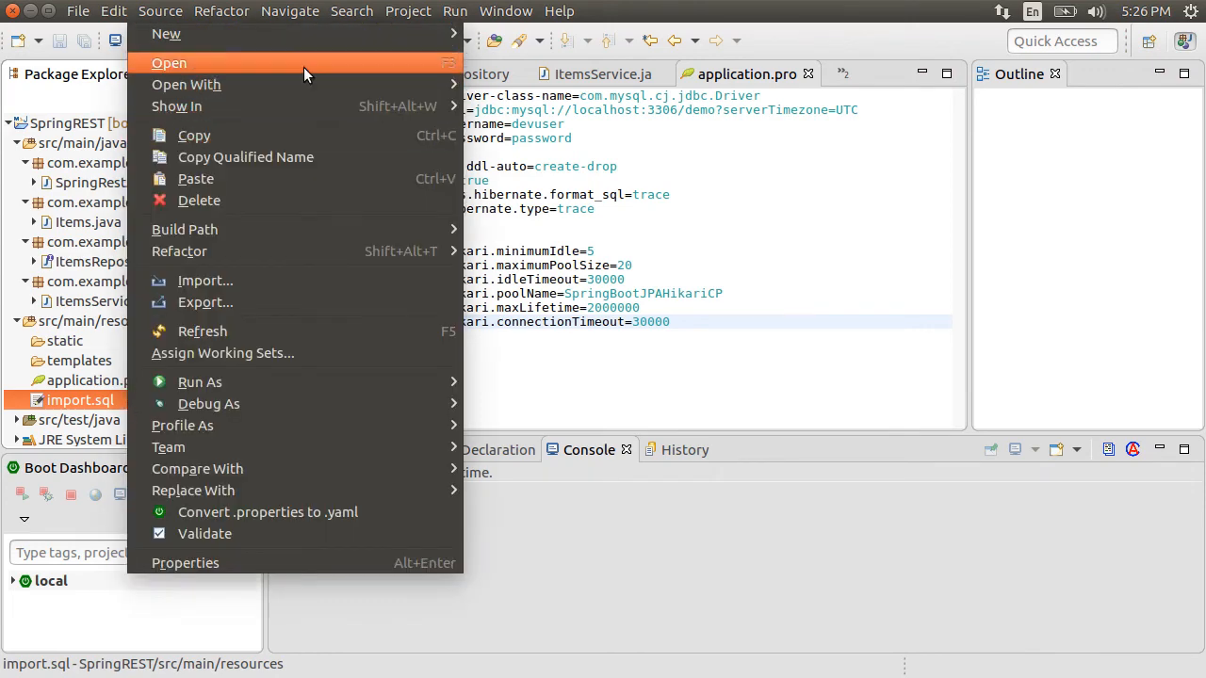
click(168, 62)
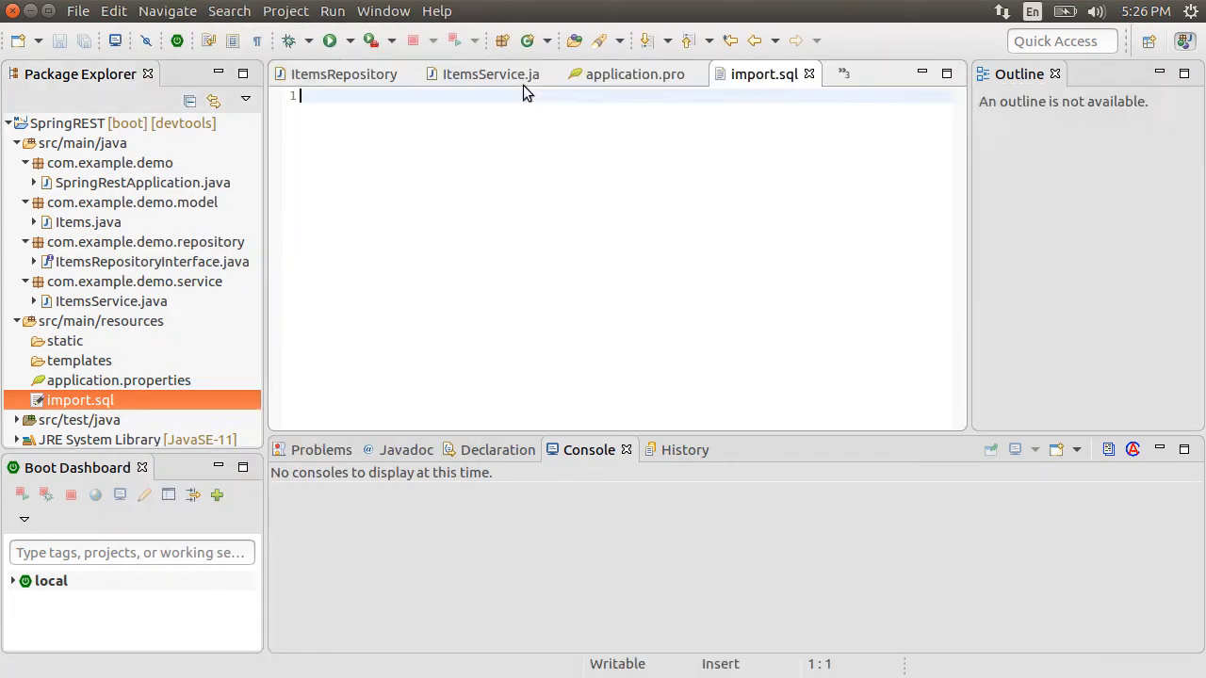
text(insert into items values(2,'Treadmill',149.99,10);)
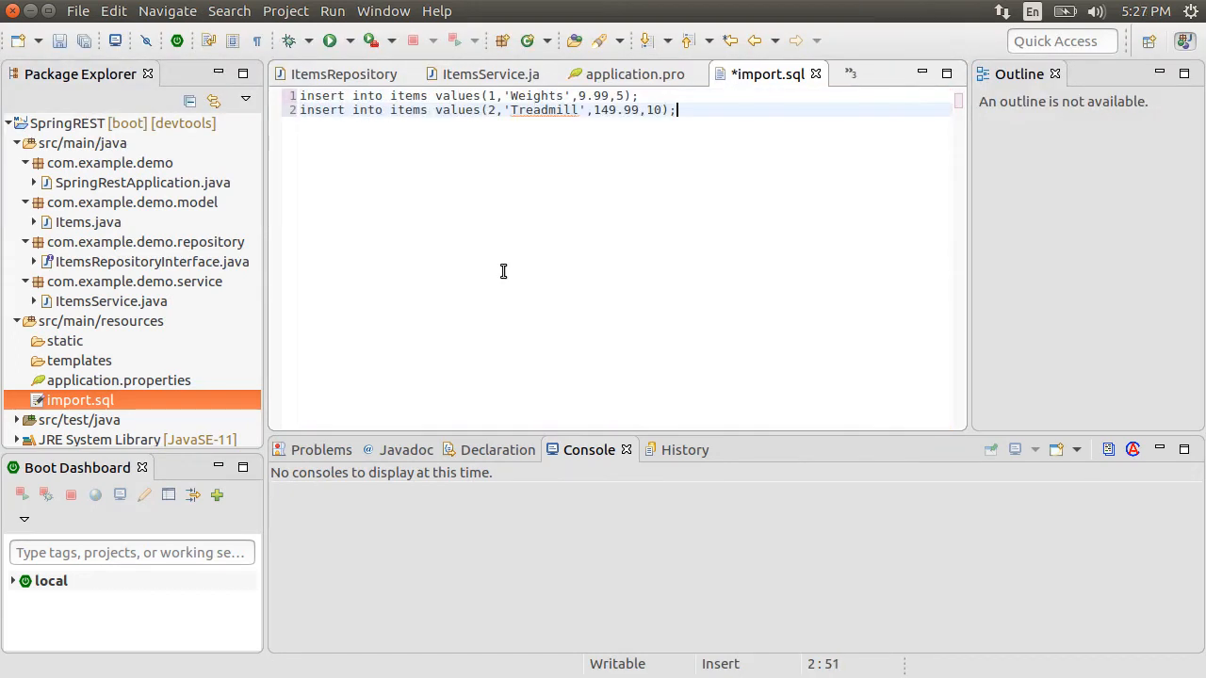
key(ctrl+s)
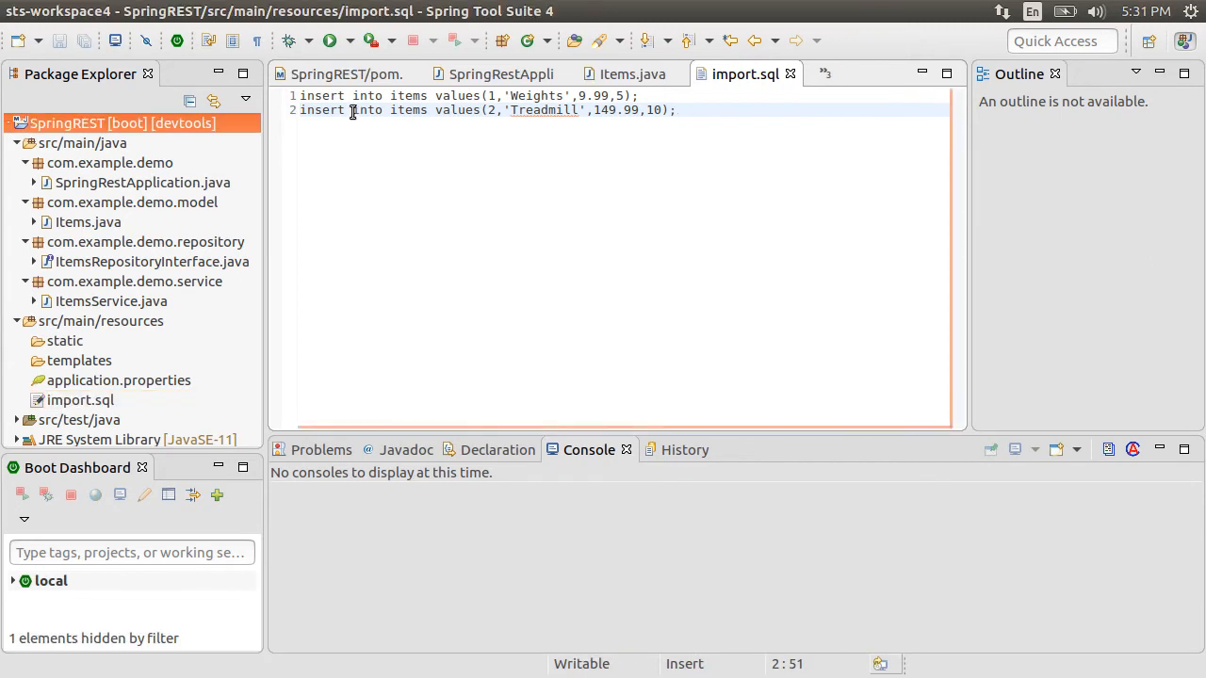
From the pom.xml tab, run Maven Update Project on SpringREST and confirm with OK.
click(346, 73)
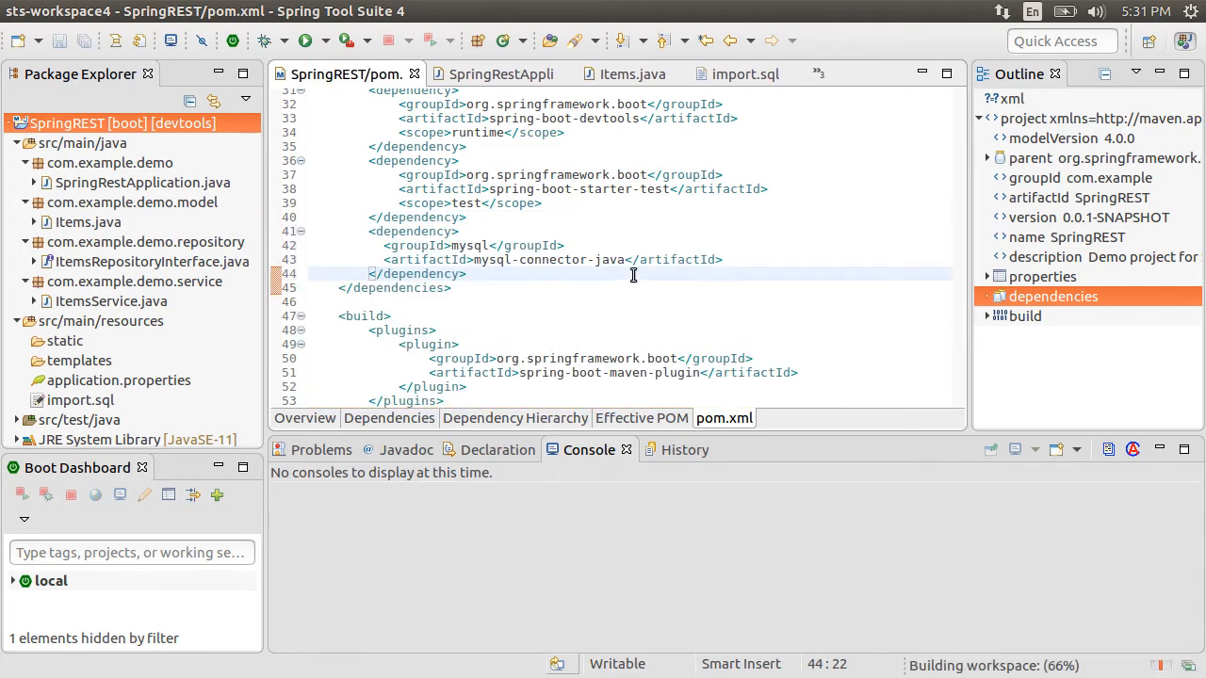
right_click(113, 122)
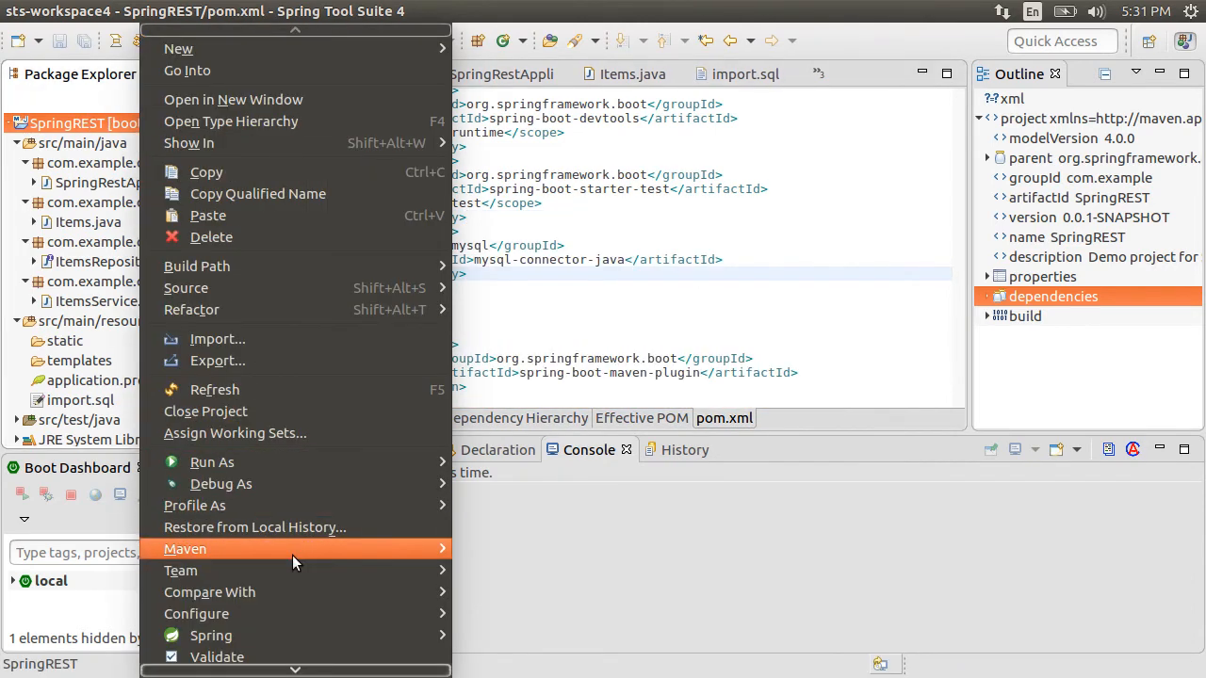
click(185, 549)
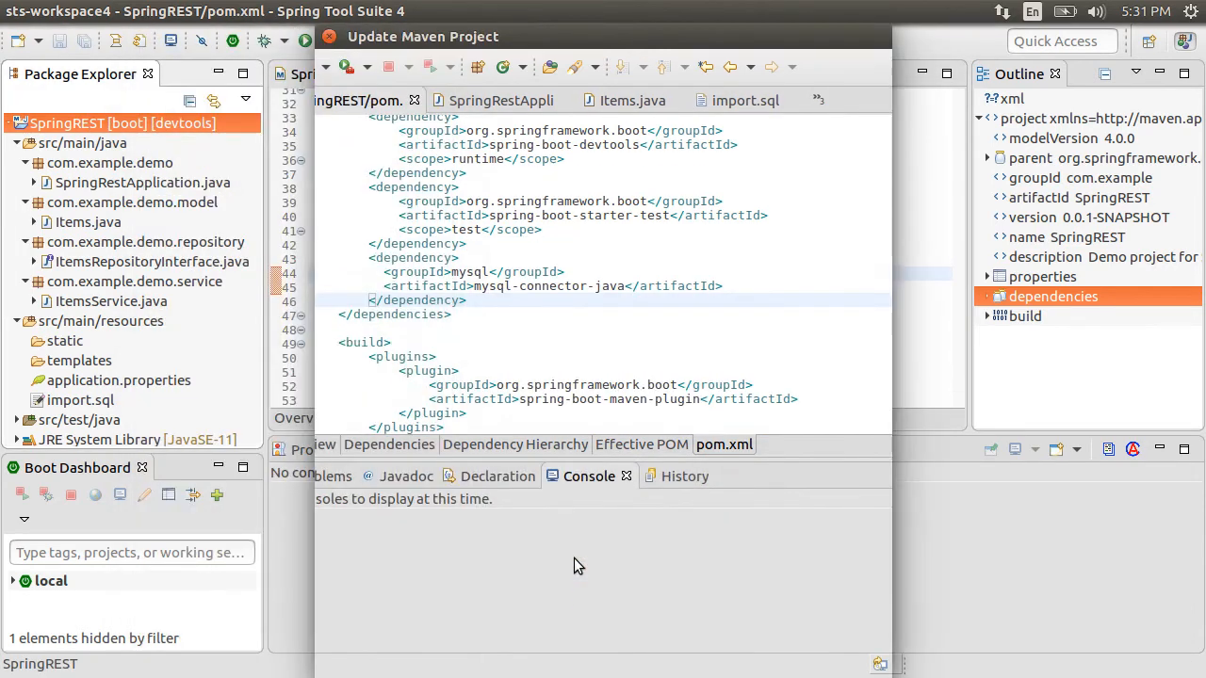
click(14, 580)
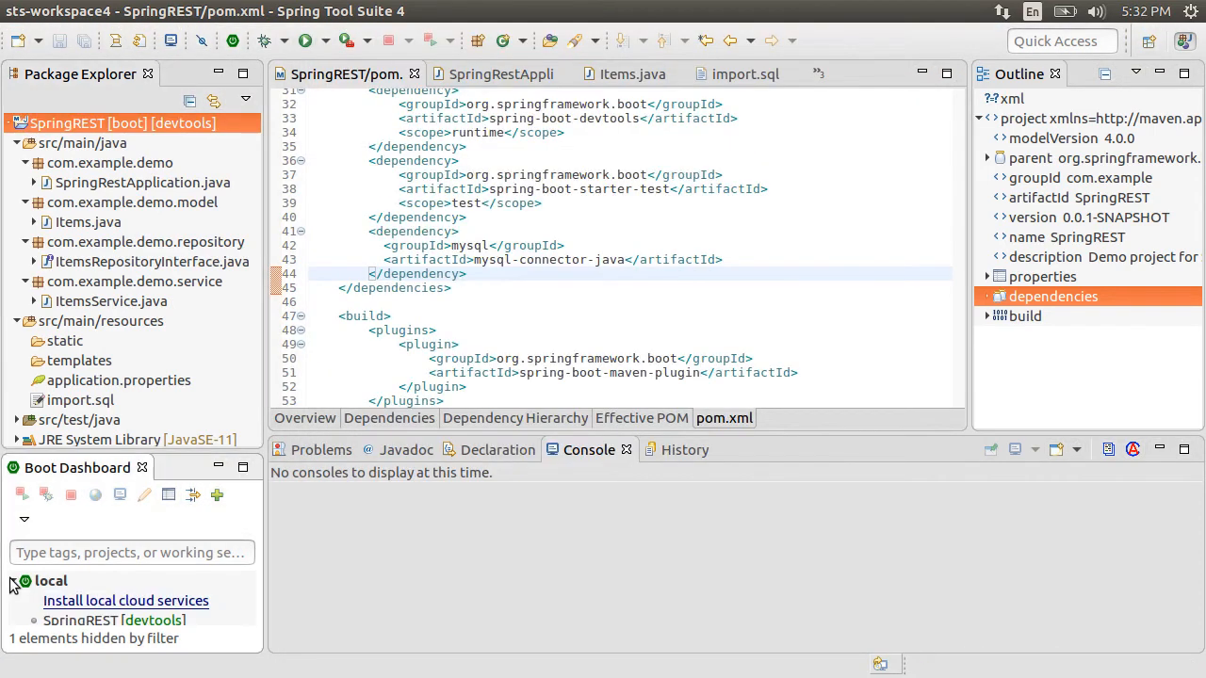
click(114, 615)
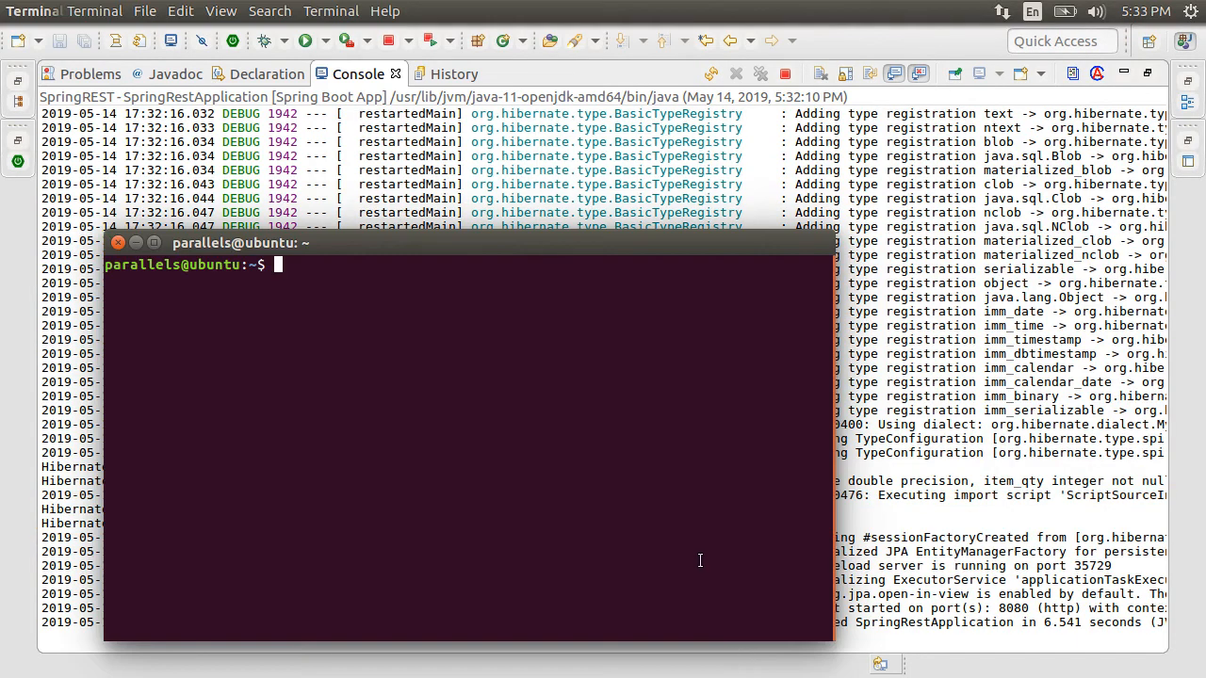
Log in as devuser, use the demo database and select * from items.
text(mysql)
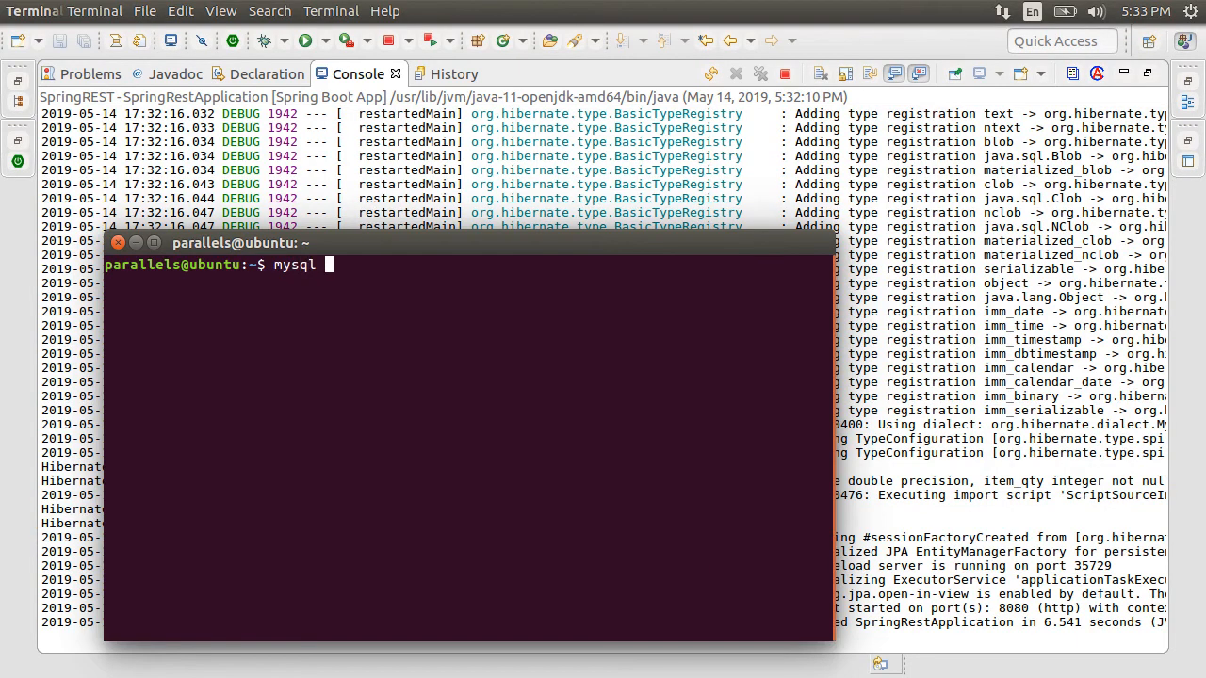
text(-u d)
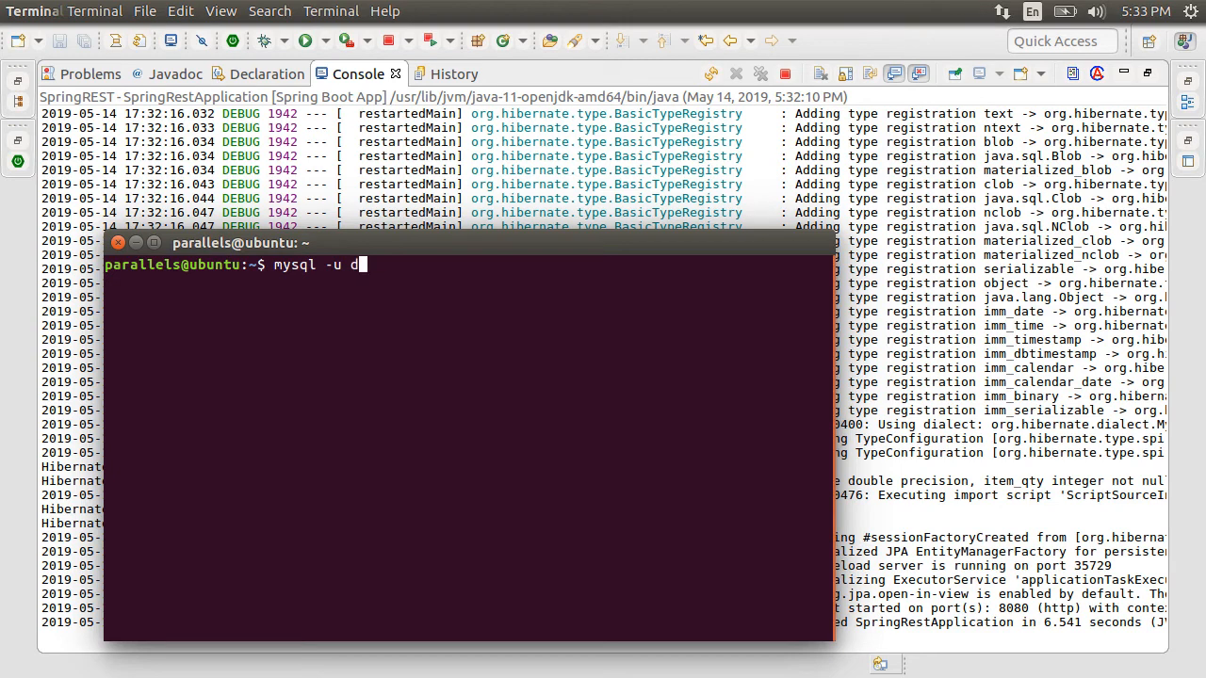
text(evuser -)
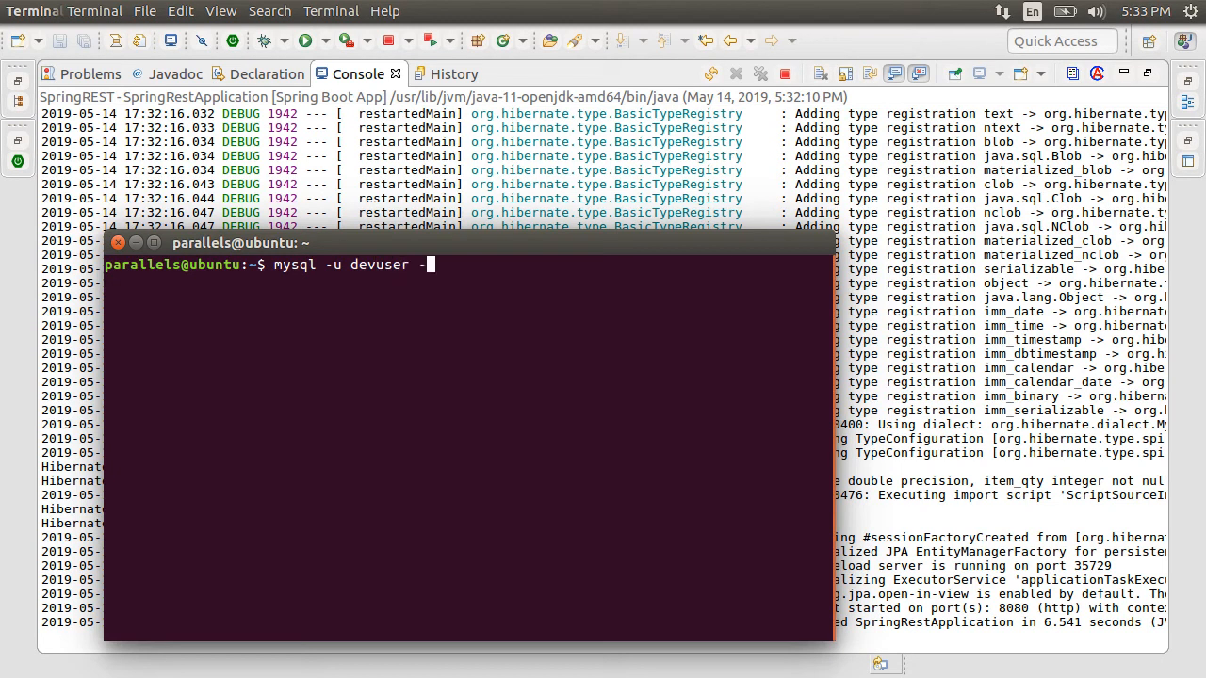
key(Return)
text(select)
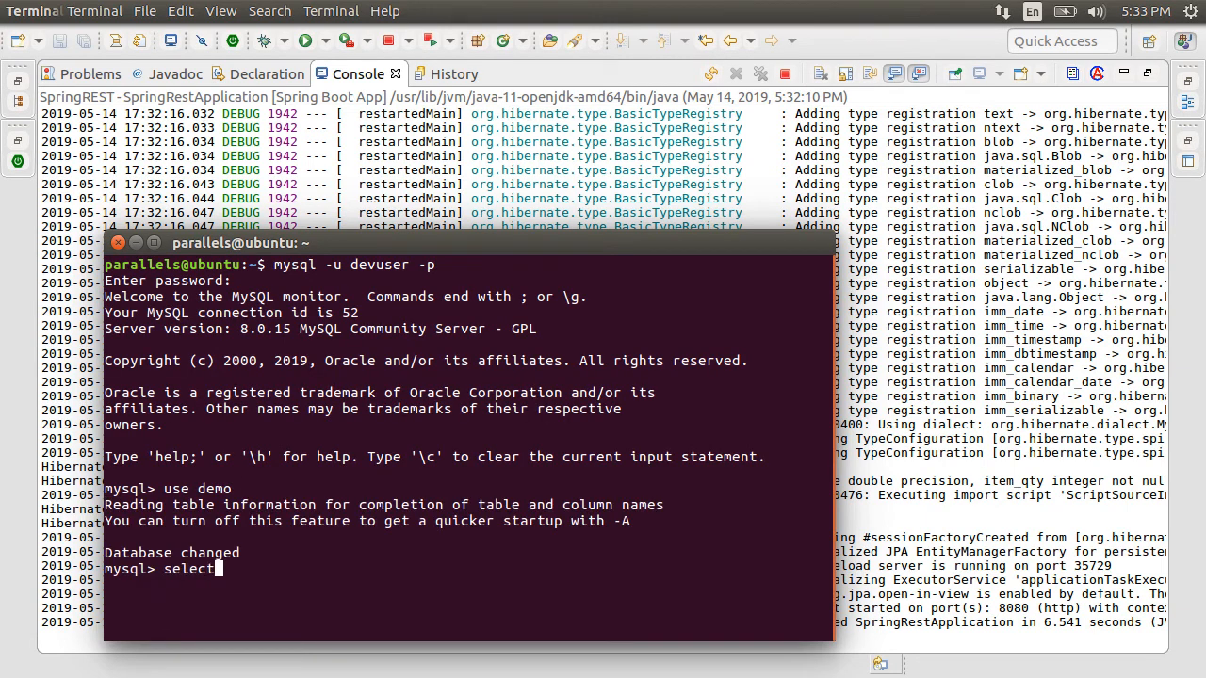
key(Return)
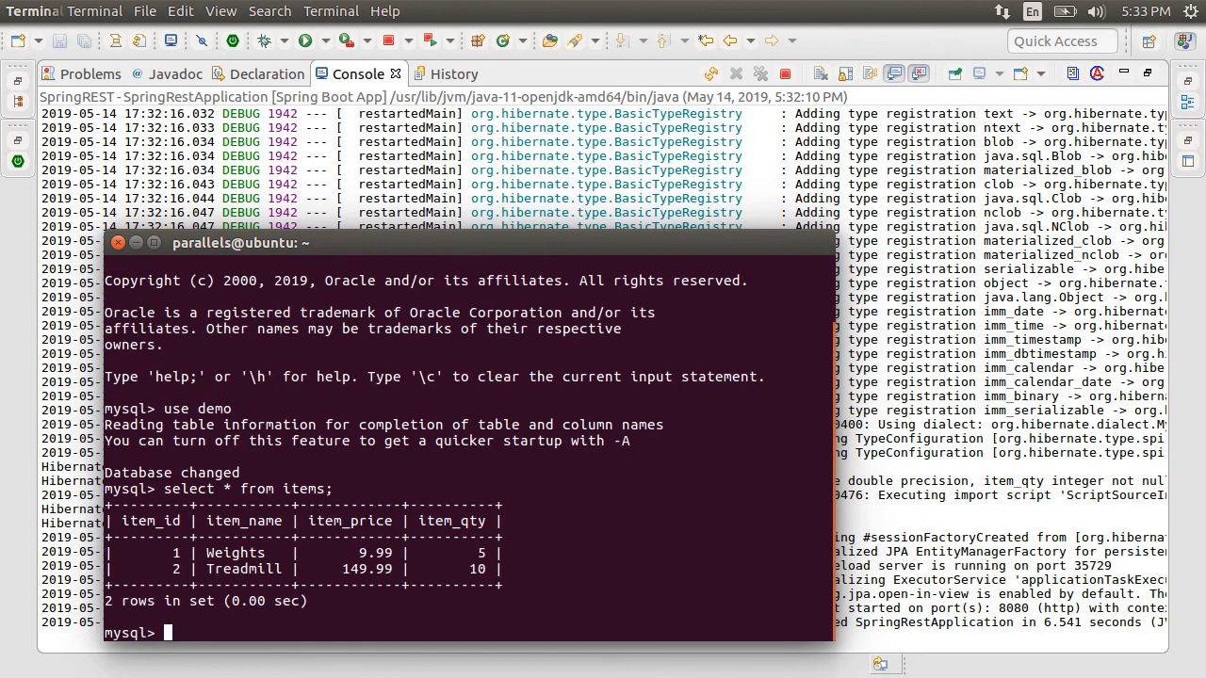